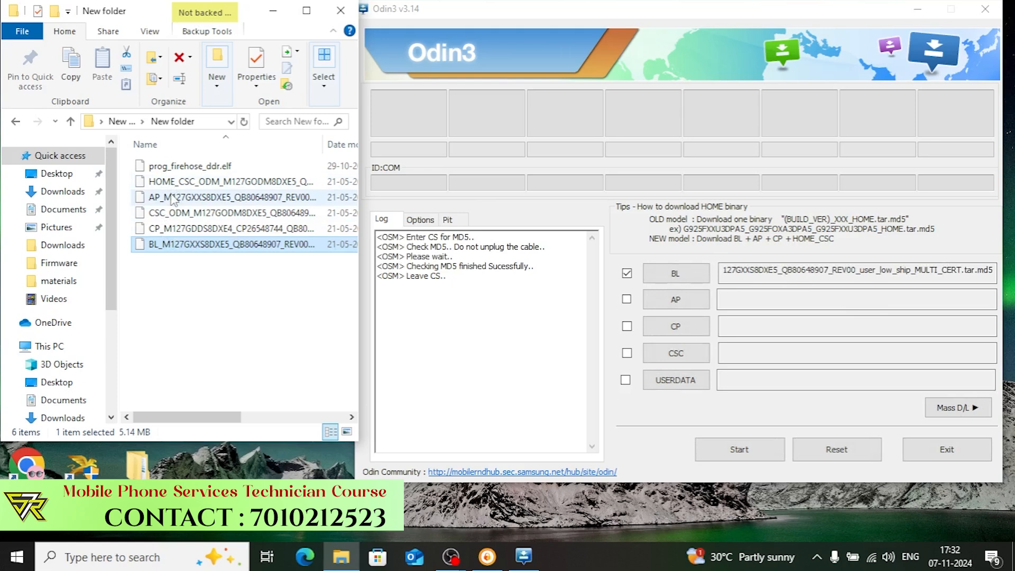
- Load the AP, CP and CSC .tar.md5 files into their Odin3 slots and start flashing on COM17
left_click(626, 298)
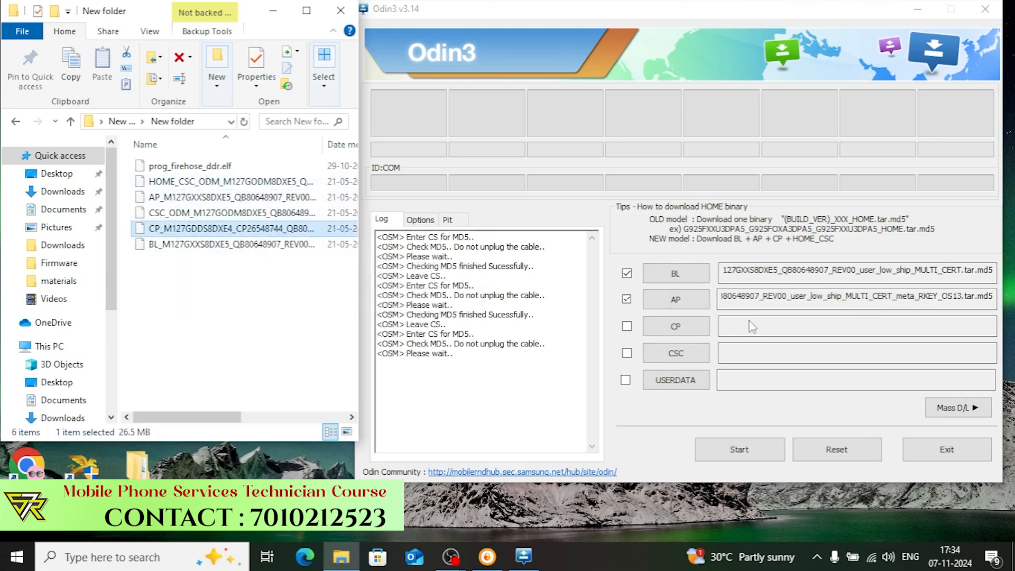
left_click(626, 326)
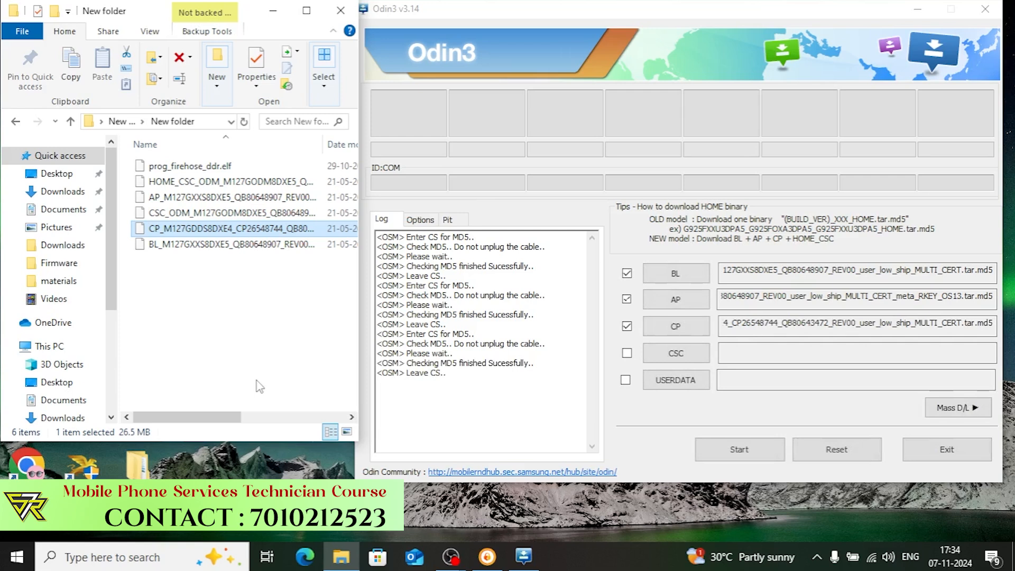
left_click(213, 213)
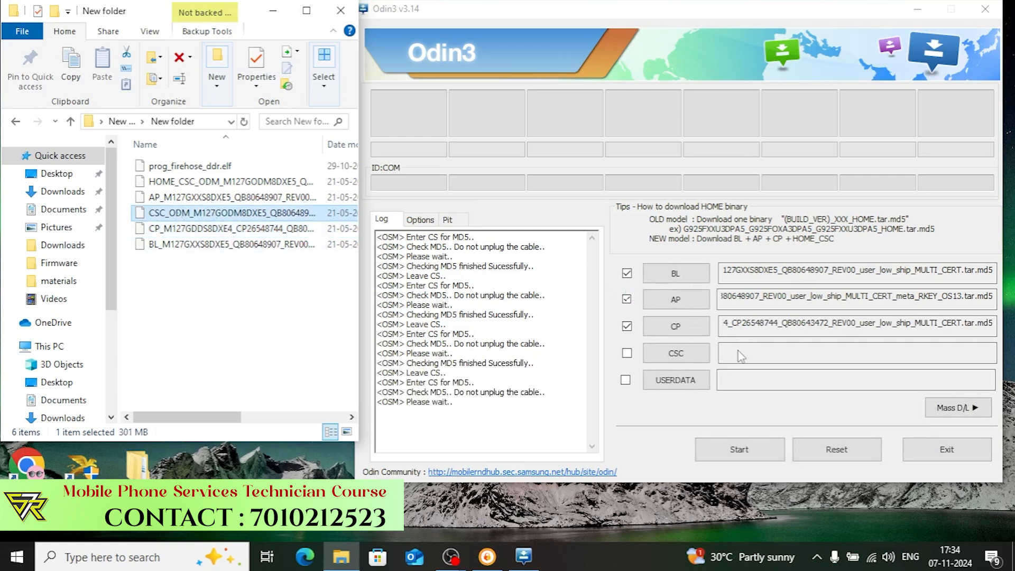
left_click(626, 353)
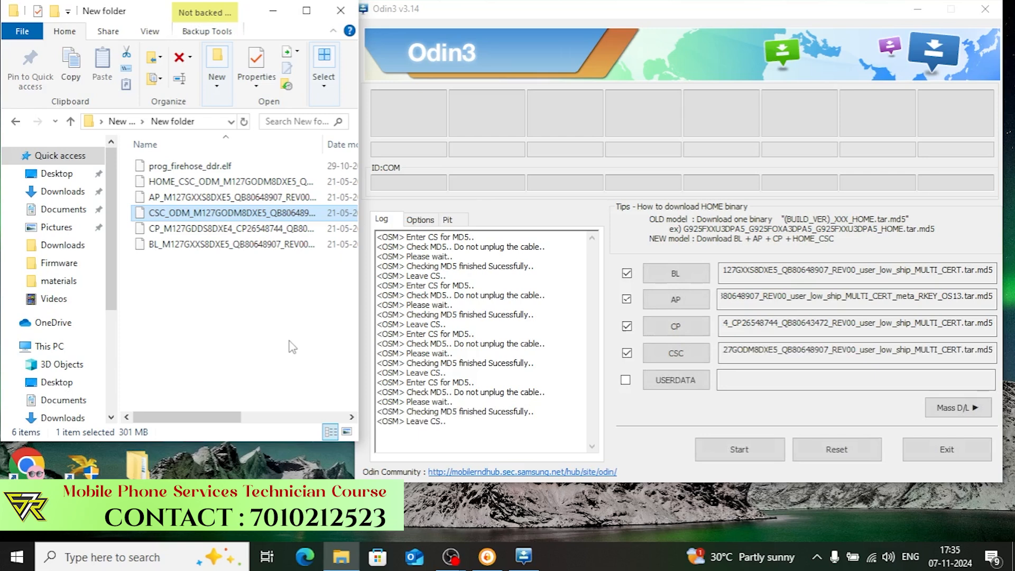
left_click(738, 449)
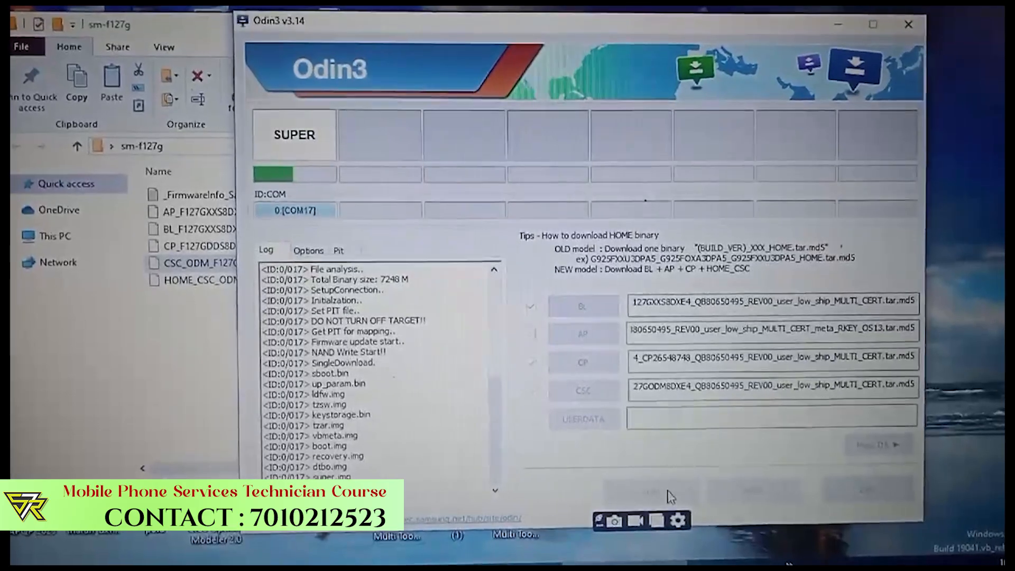